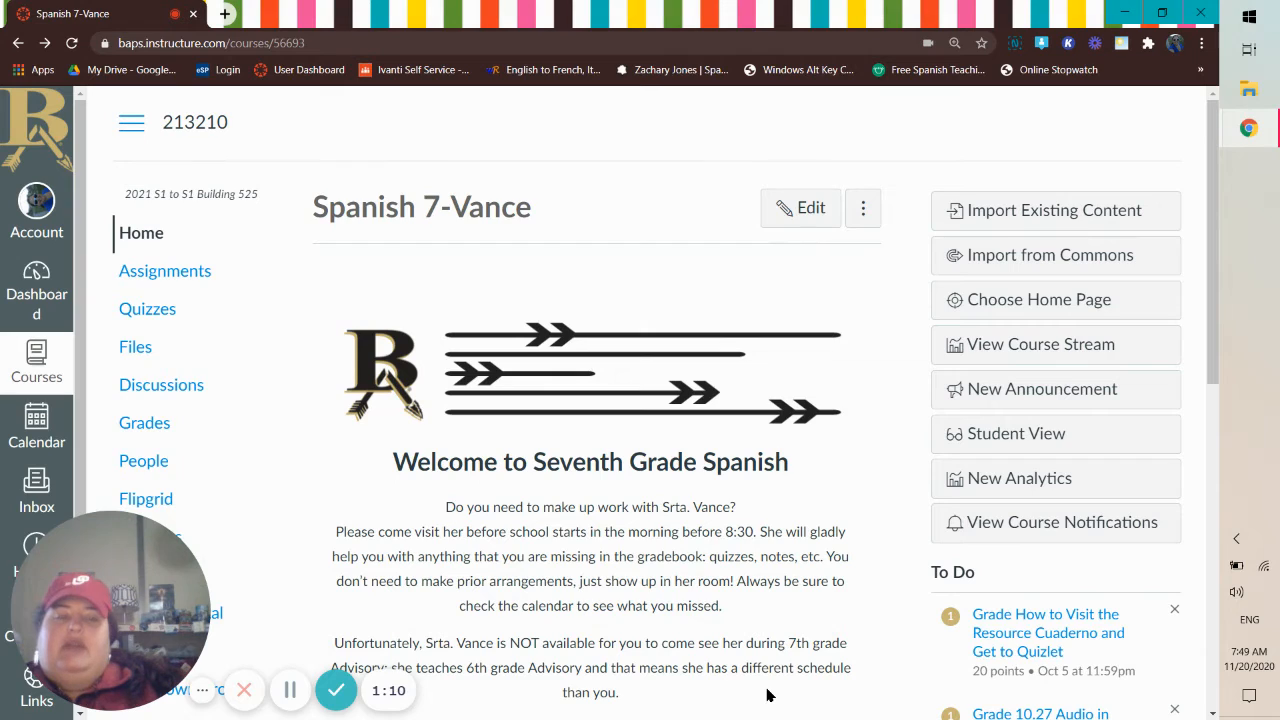
Step: Navigate to Quiz 11.20 (Requires Respondus LockDown Browser) from the Coming Up list
{"action": "scroll", "scroll_direction": "down", "scroll_amount": 3}
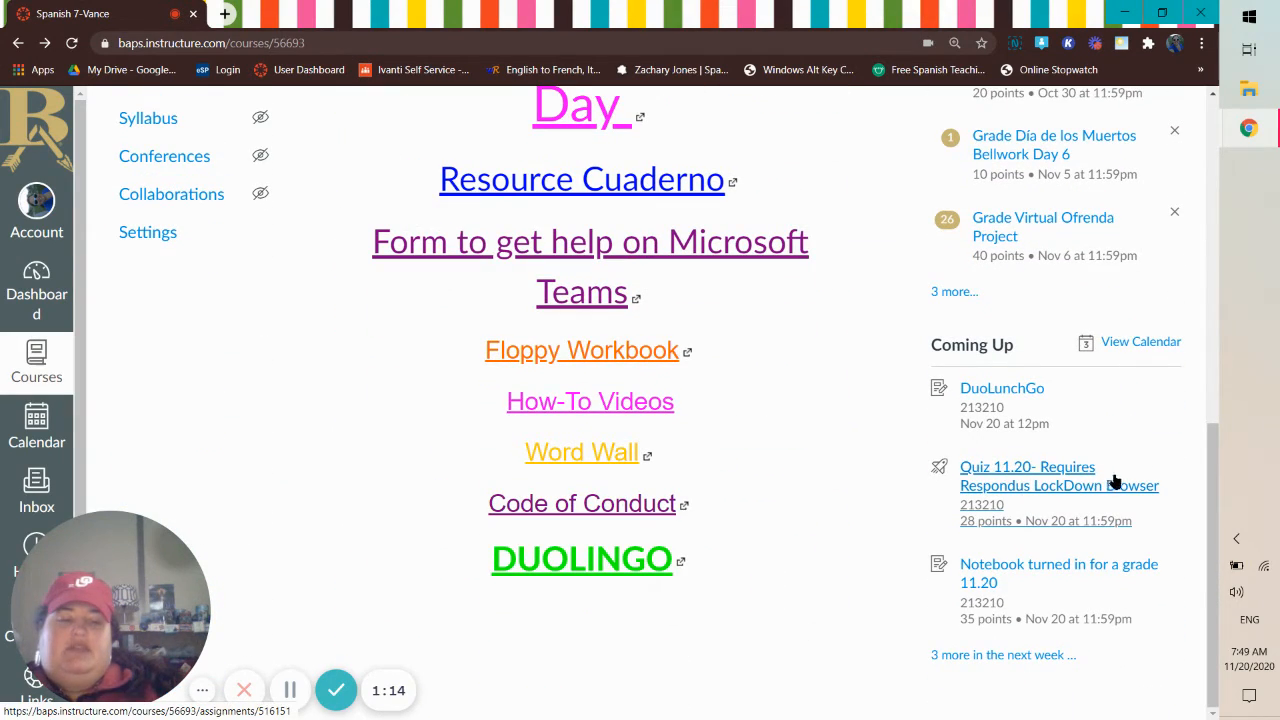
{"action": "mouse_move", "coordinate": [874, 528]}
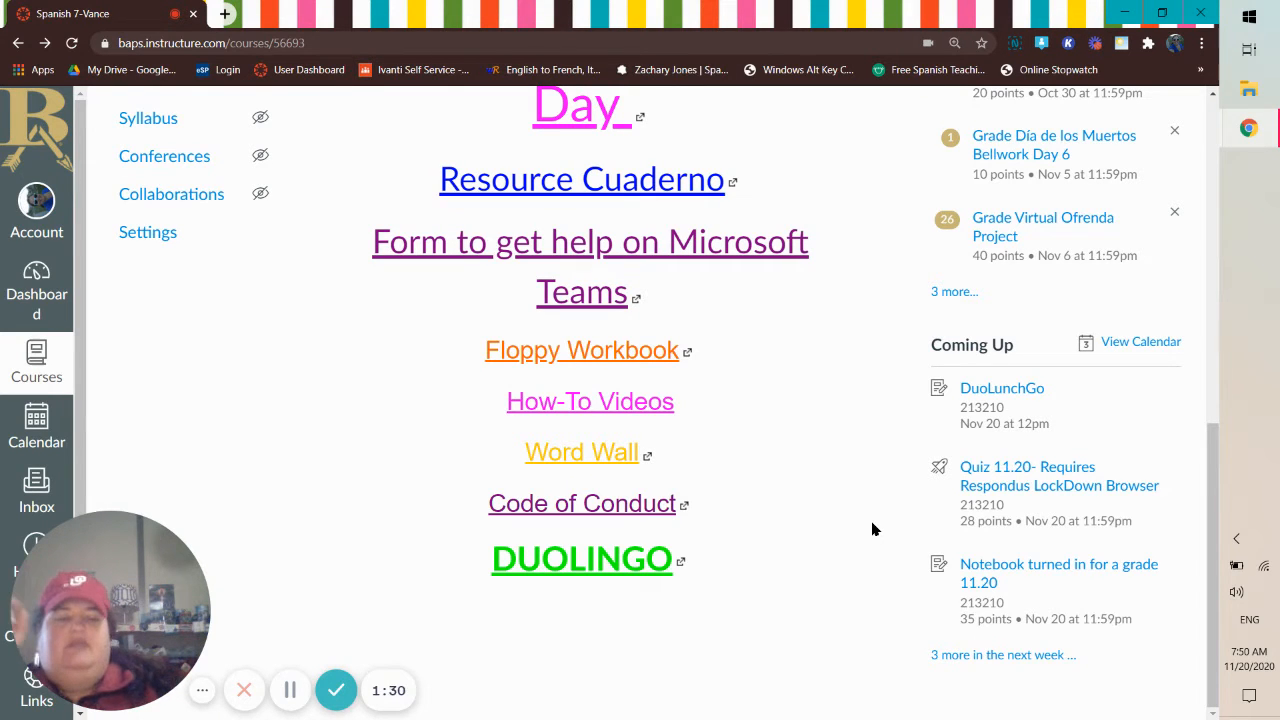
{"action": "left_click", "coordinate": [1028, 466]}
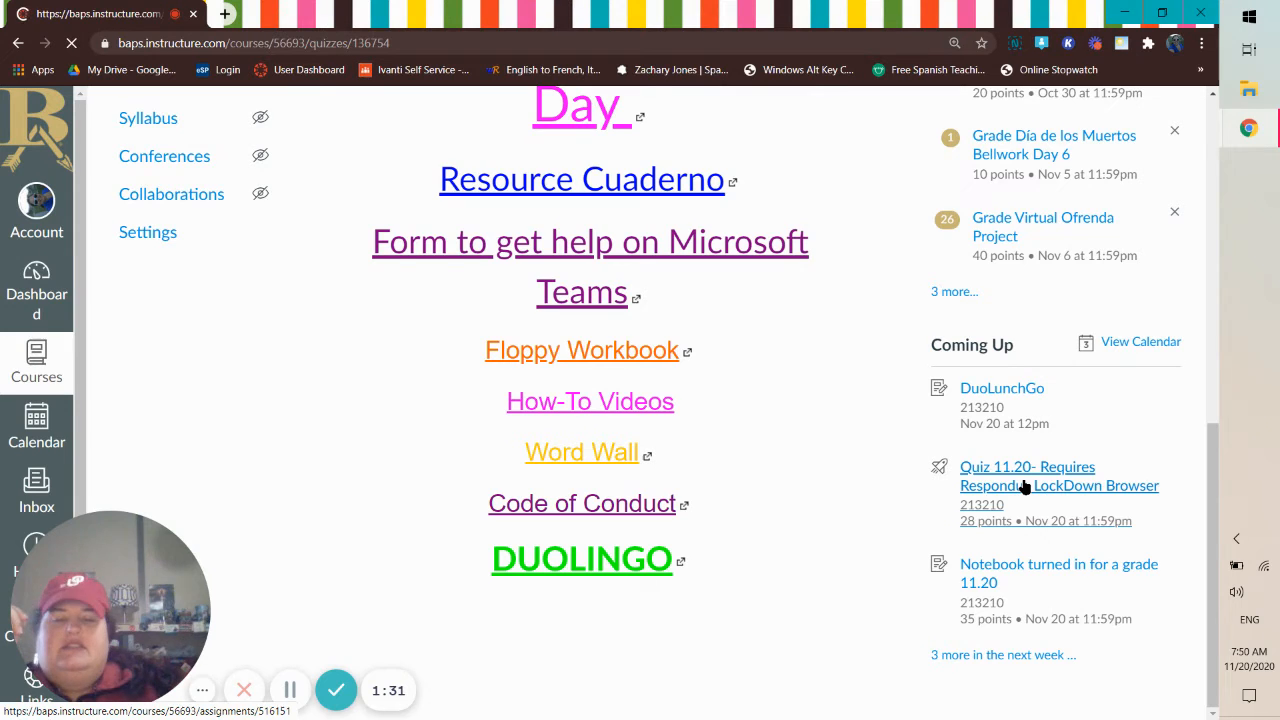
Step: Review Quiz 11.20's Published status, 28 points and 15-minute time limit description
{"action": "left_click", "coordinate": [1058, 476]}
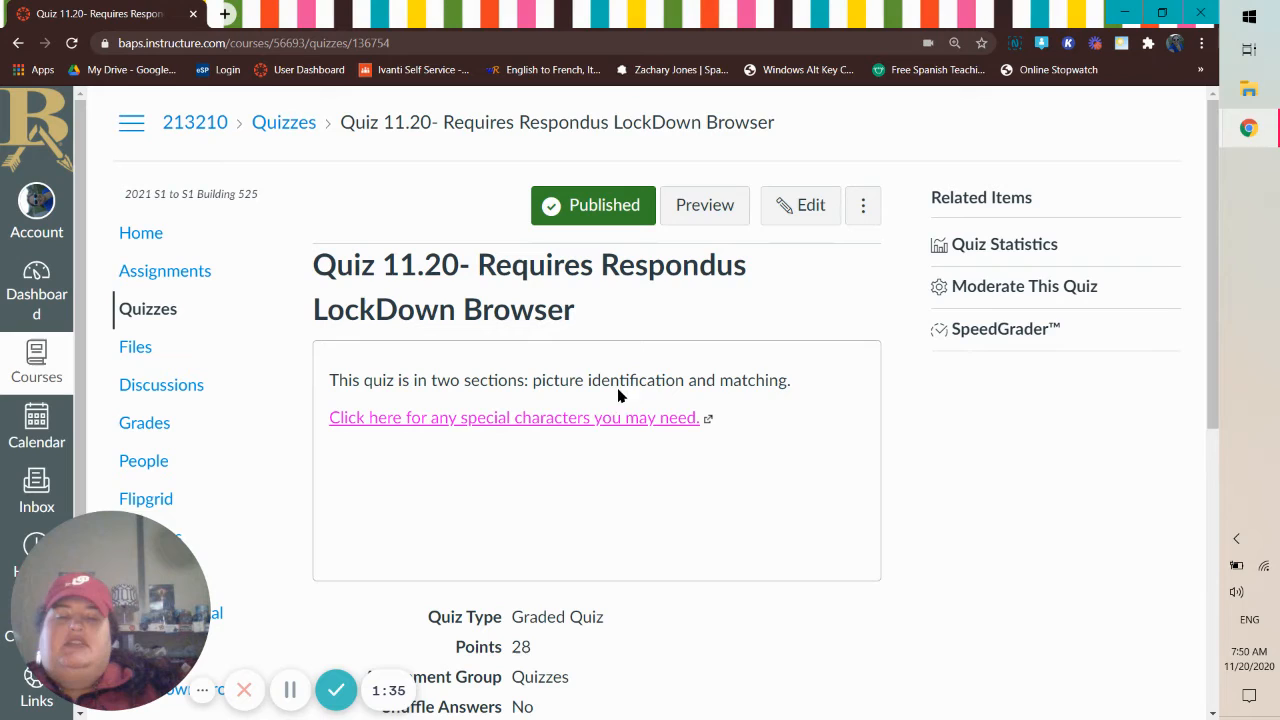
{"action": "mouse_move", "coordinate": [764, 546]}
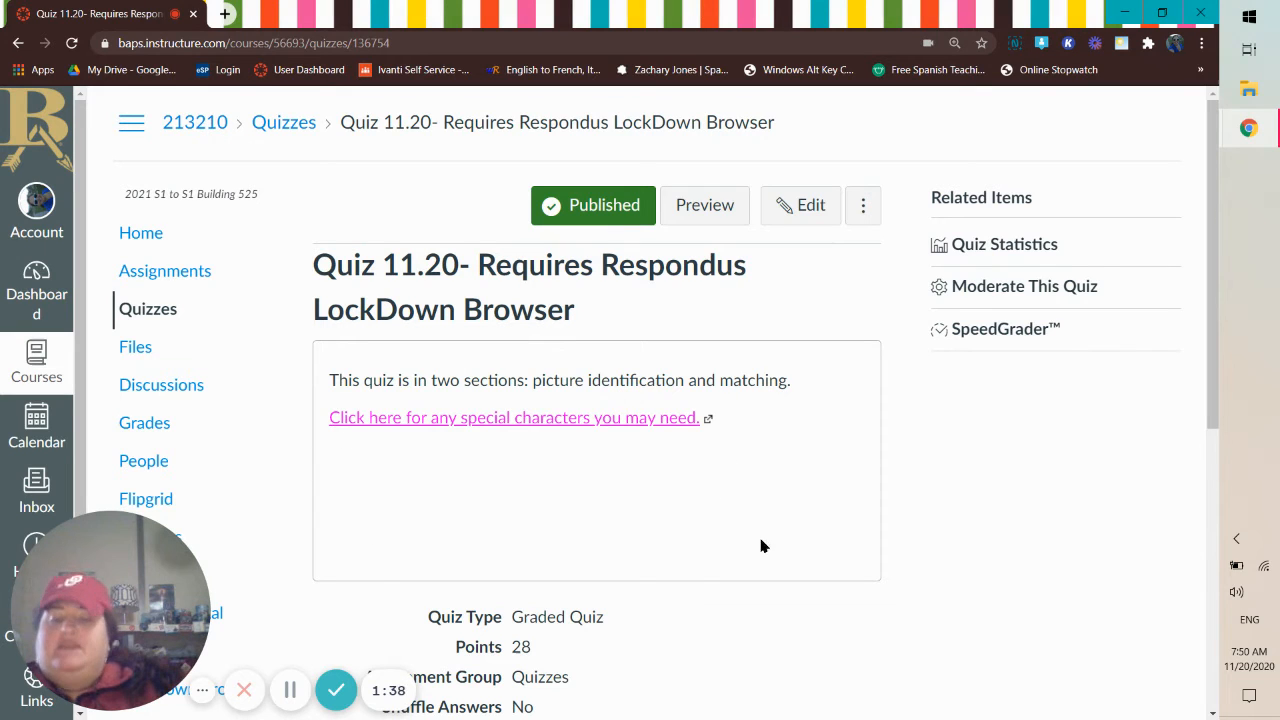
{"action": "mouse_move", "coordinate": [590, 420]}
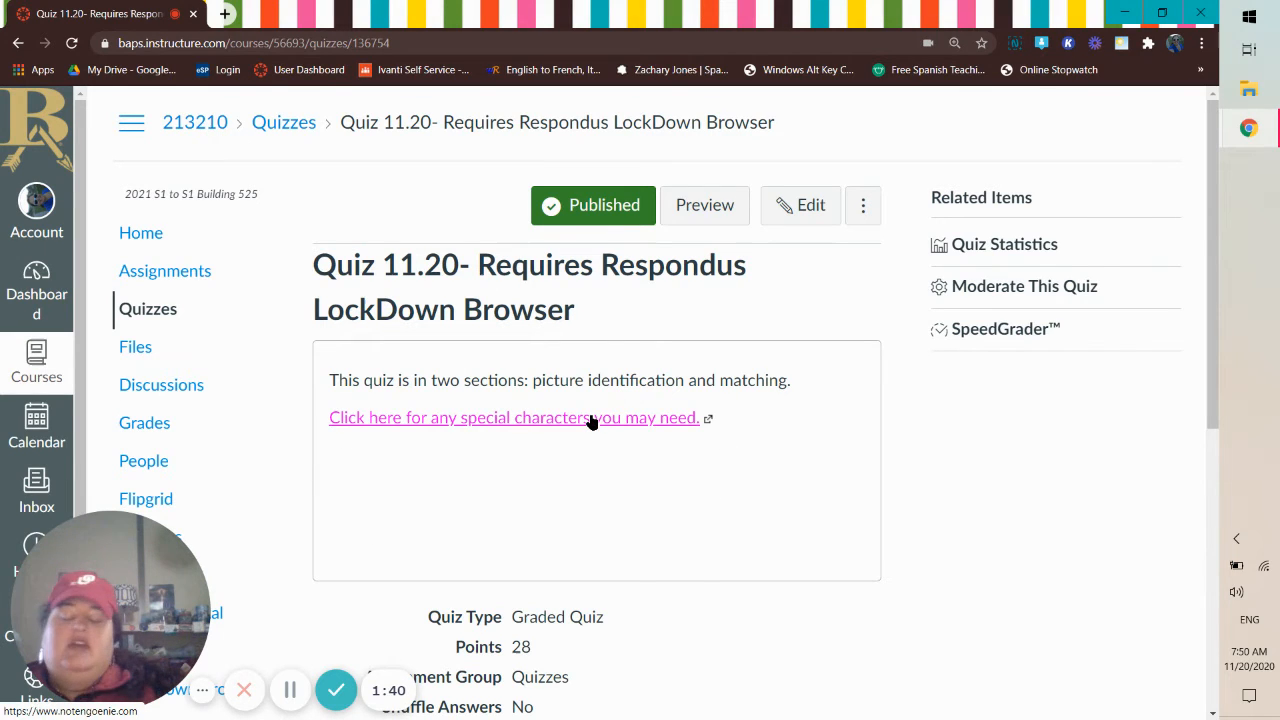
{"action": "mouse_move", "coordinate": [658, 458]}
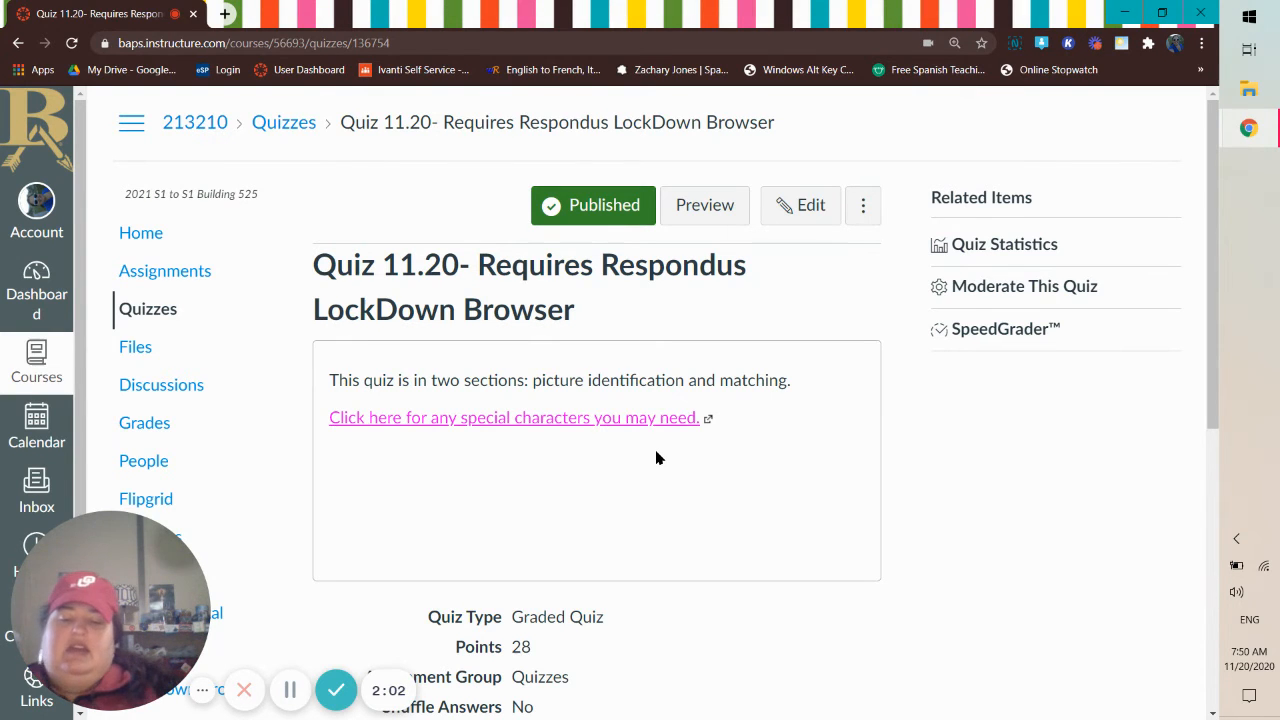
{"action": "scroll", "scroll_direction": "down", "scroll_amount": 3}
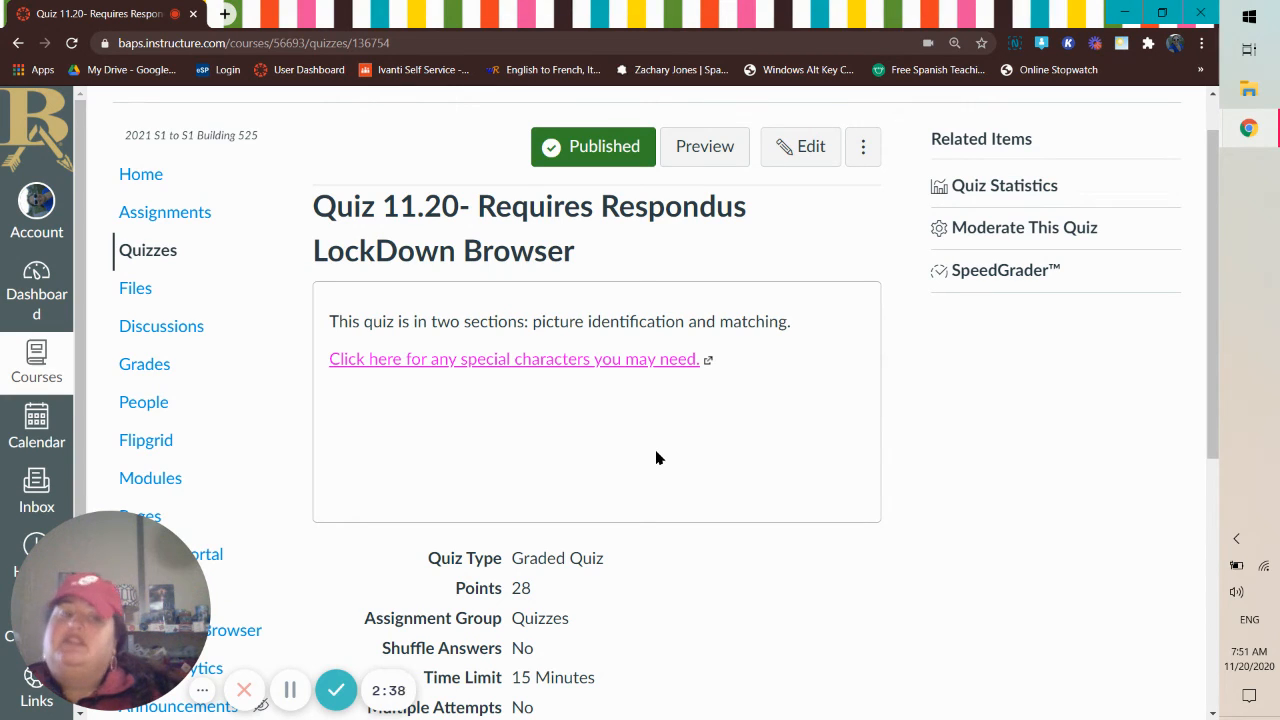
{"action": "mouse_move", "coordinate": [1068, 592]}
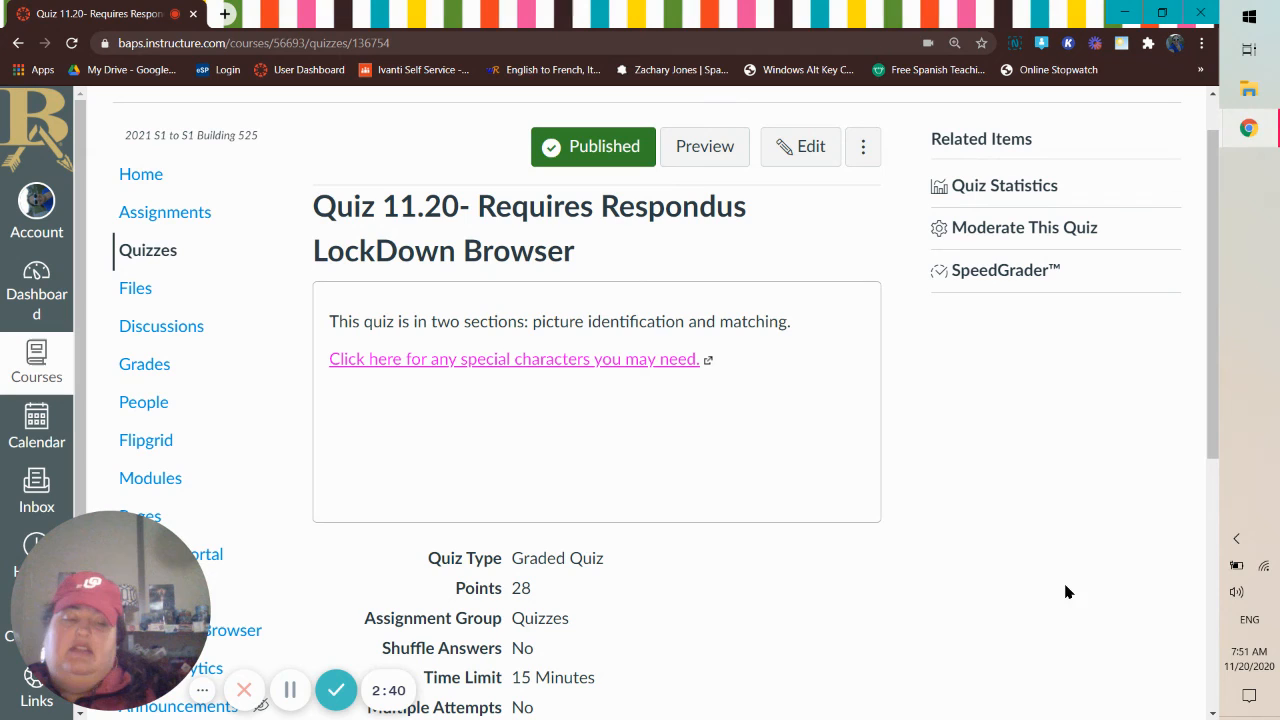
{"action": "left_click", "coordinate": [1256, 656]}
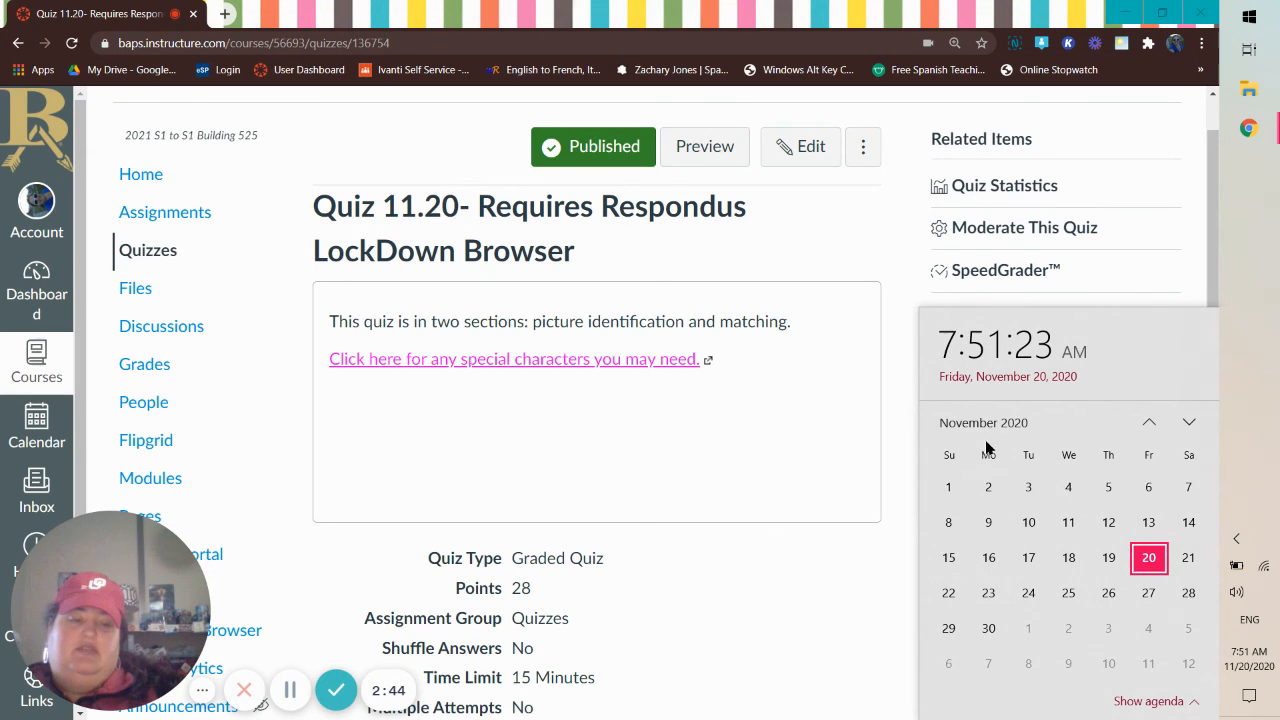
{"action": "mouse_move", "coordinate": [988, 592]}
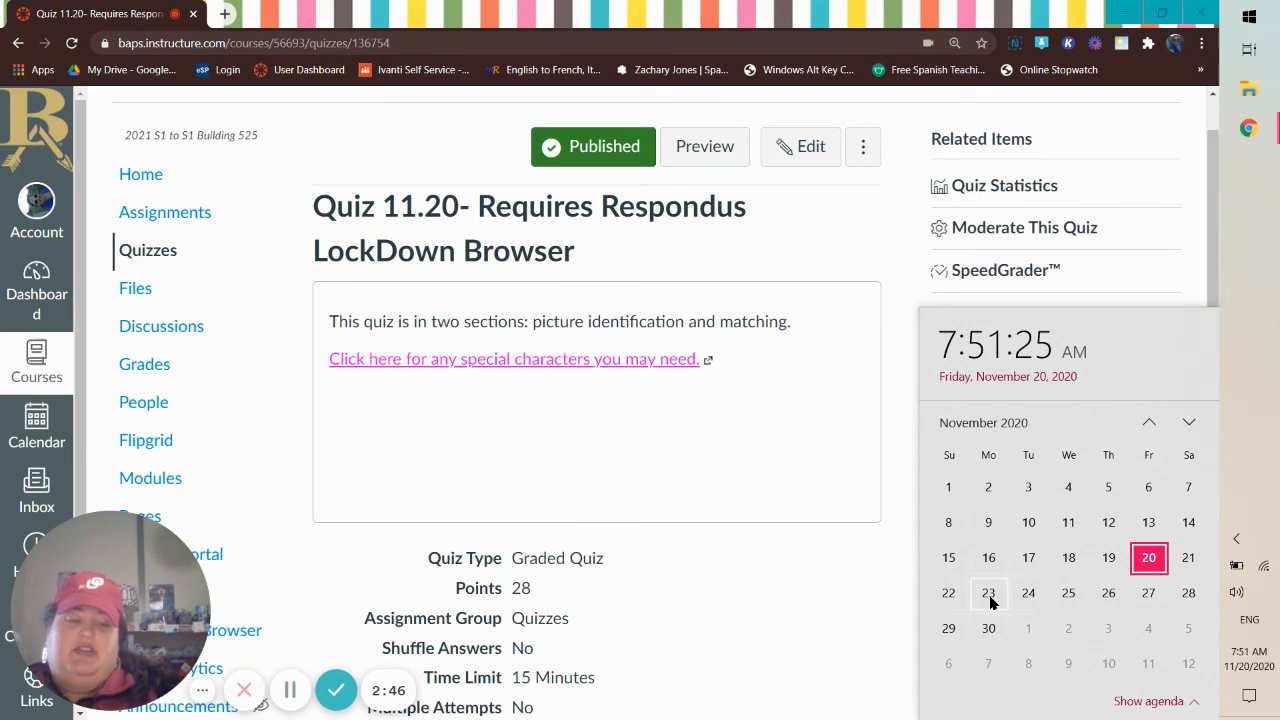
{"action": "mouse_move", "coordinate": [1028, 592]}
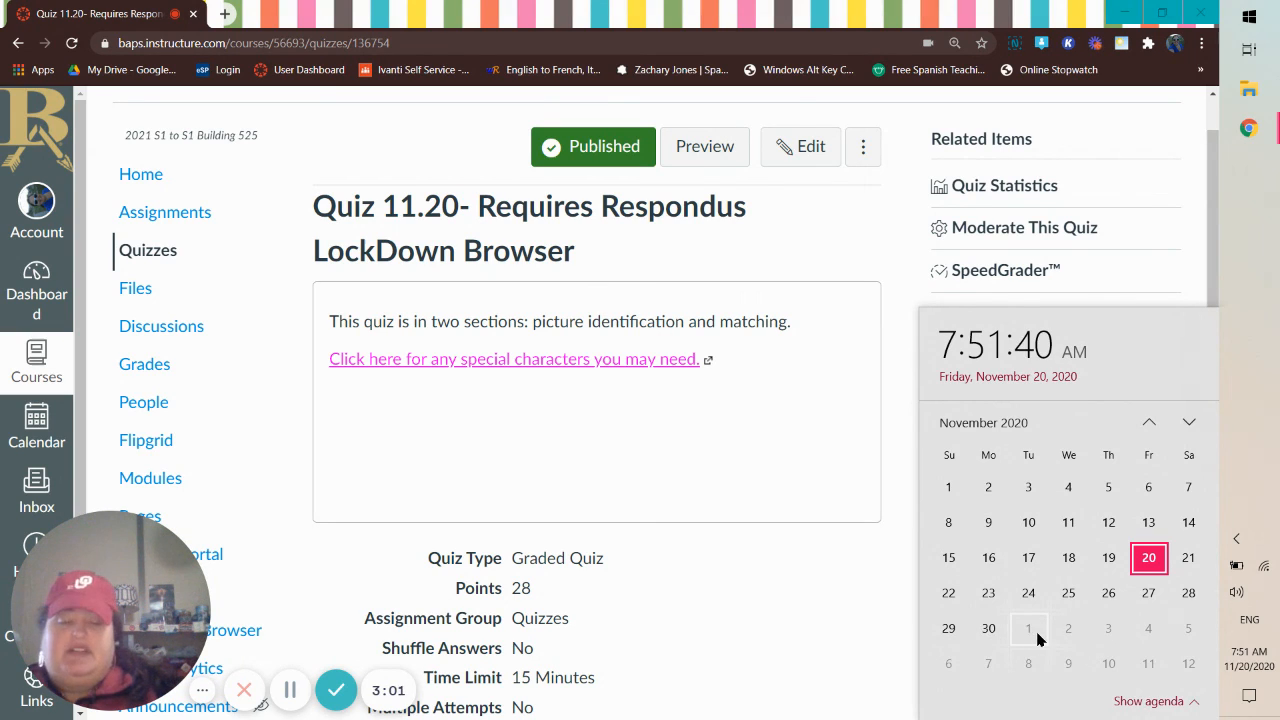
{"action": "left_click", "coordinate": [900, 608]}
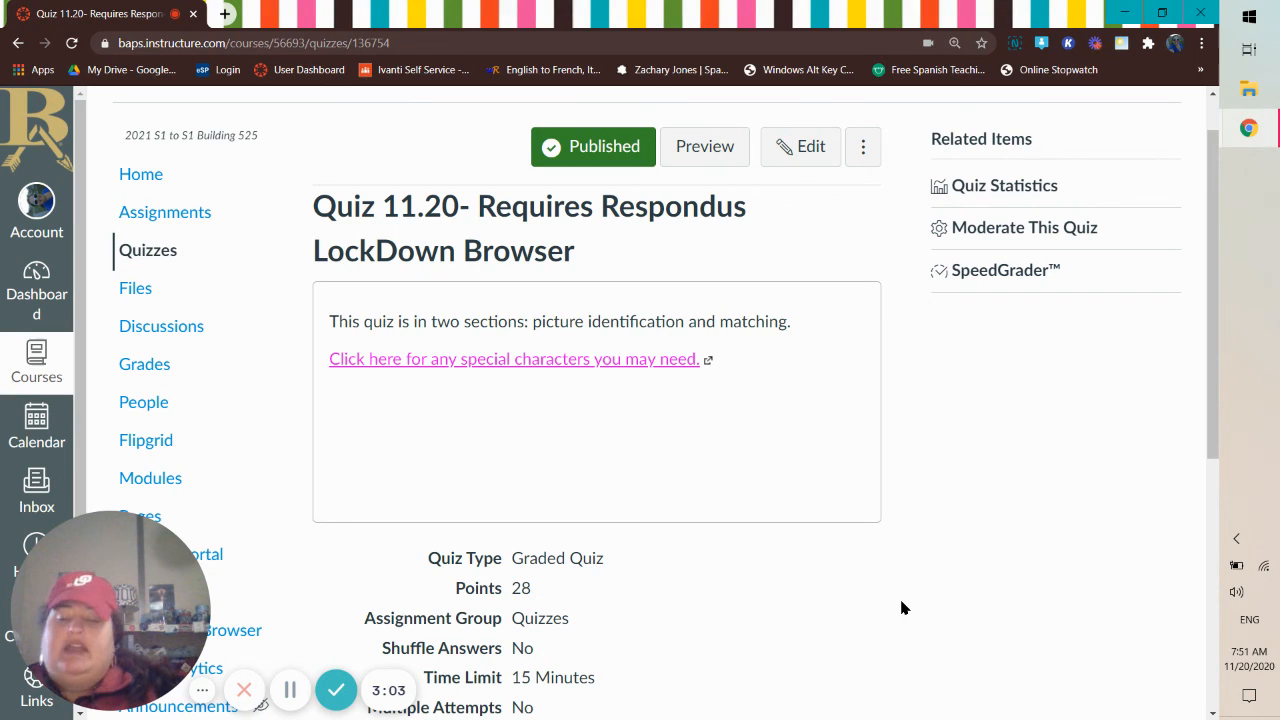